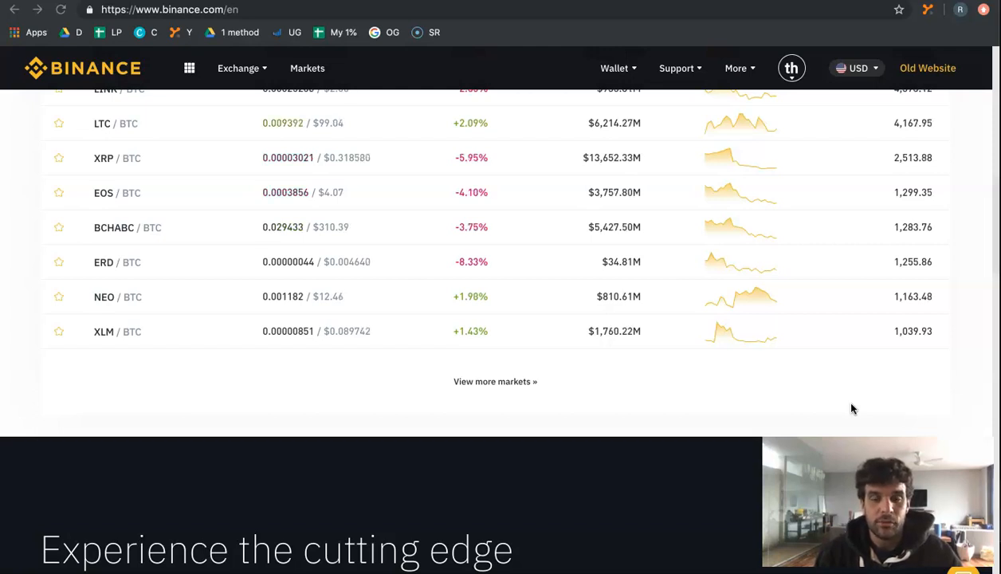
Step: Scroll through the market list to locate the NEO/BTC pair
{"action": "scroll", "scroll_direction": "up", "scroll_amount": 3}
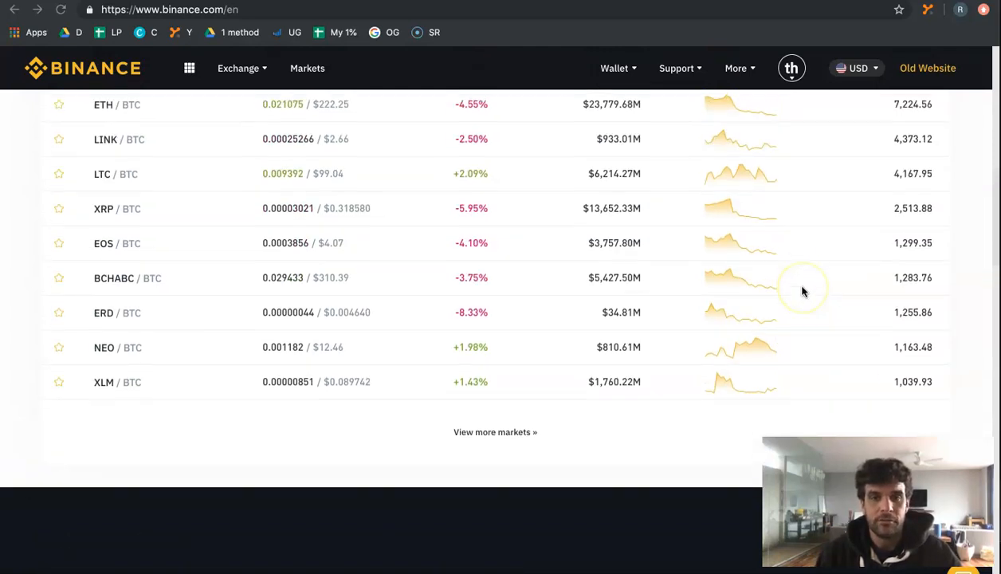
{"action": "scroll", "scroll_direction": "up", "scroll_amount": 3}
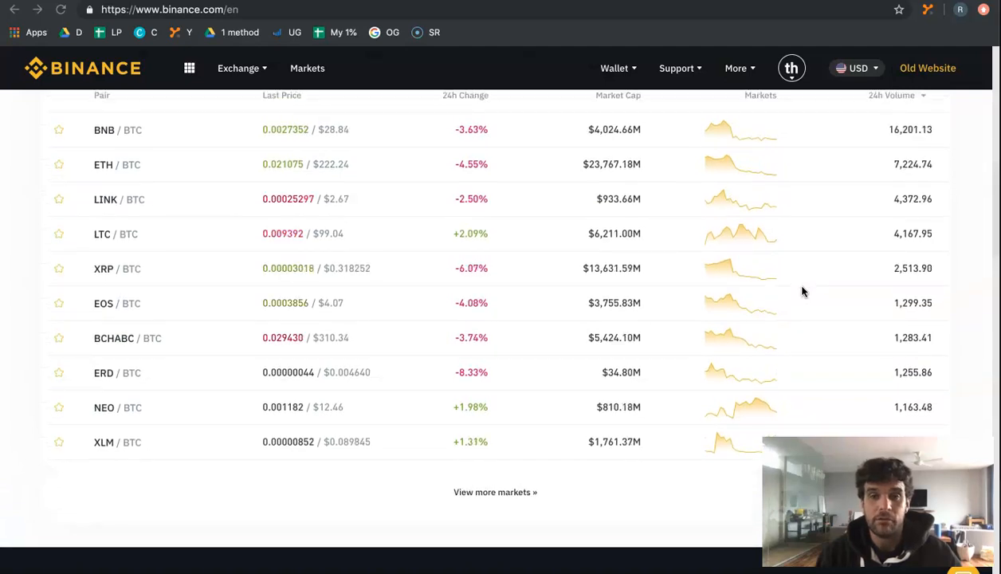
{"action": "scroll", "scroll_direction": "up", "scroll_amount": 3}
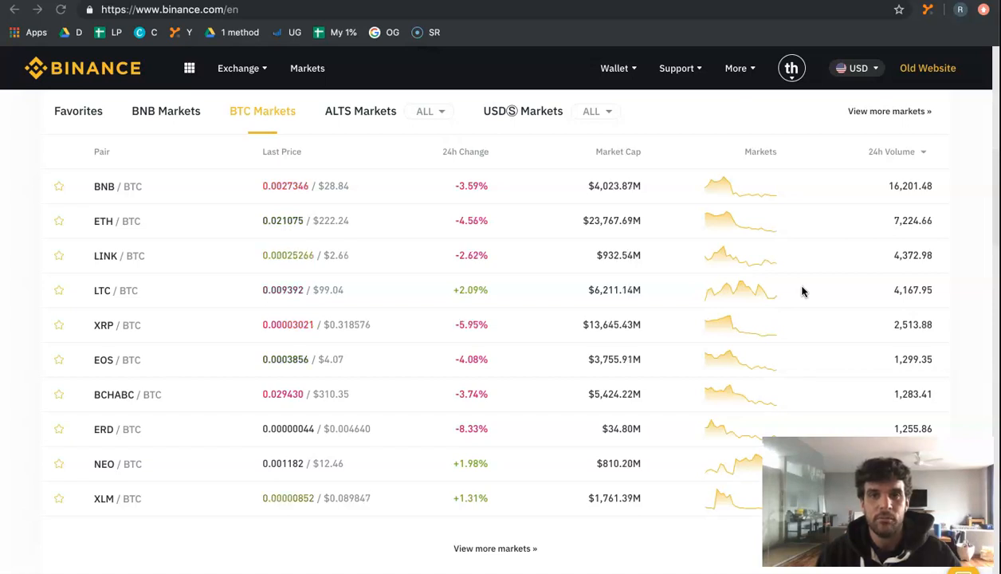
{"action": "scroll", "scroll_direction": "down", "scroll_amount": 3}
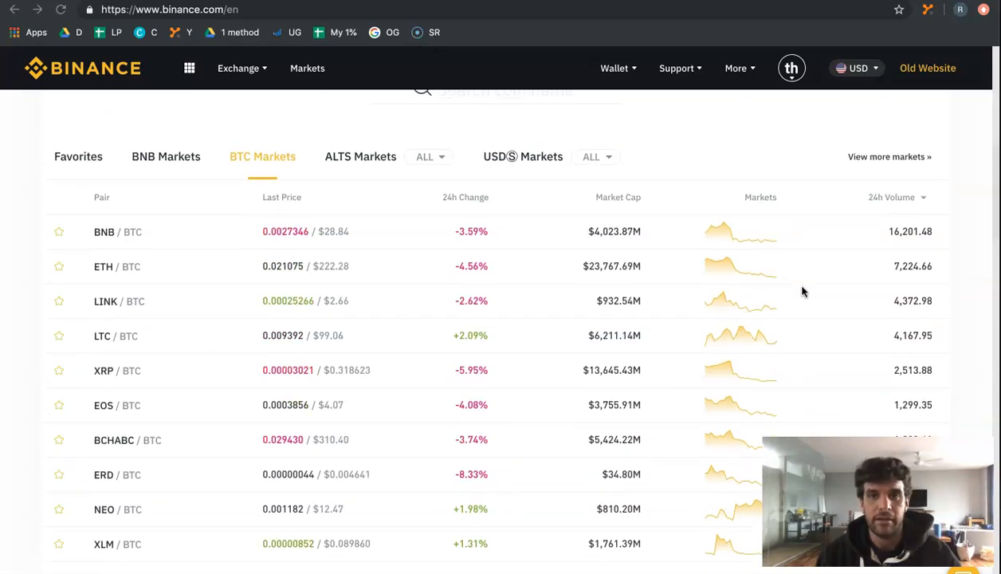
{"action": "scroll", "scroll_direction": "up", "scroll_amount": 3}
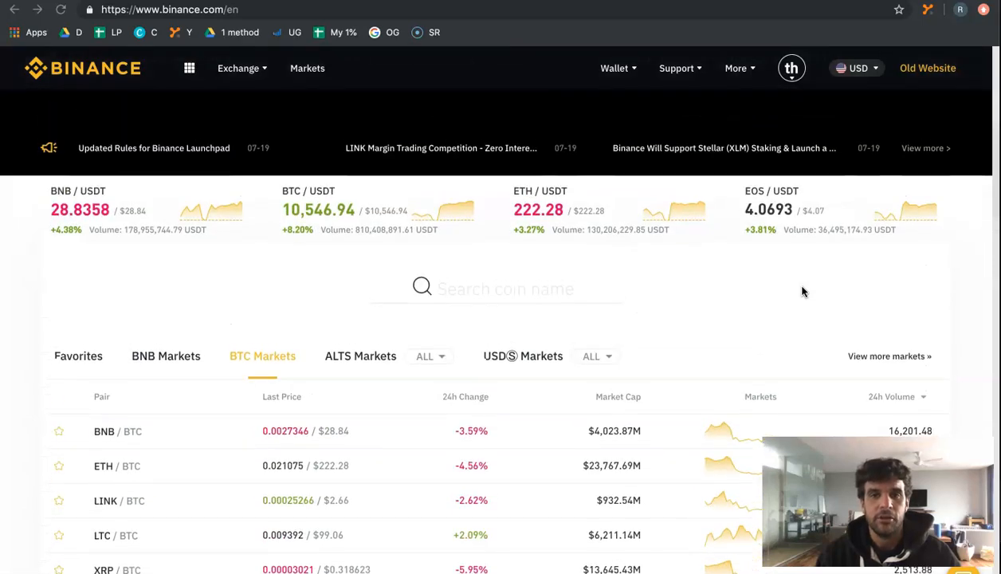
{"action": "scroll", "scroll_direction": "up", "scroll_amount": 3}
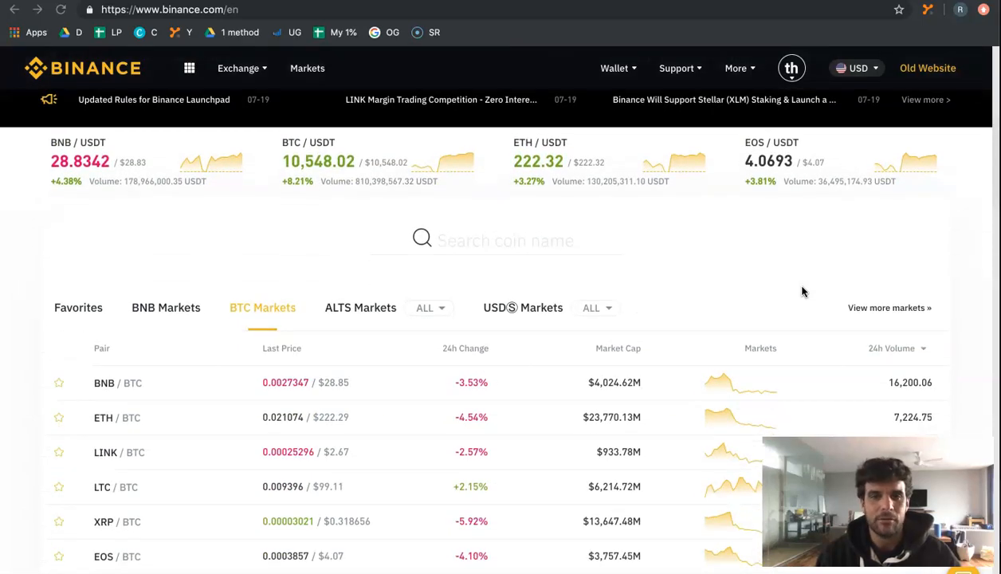
{"action": "scroll", "scroll_direction": "down", "scroll_amount": 3}
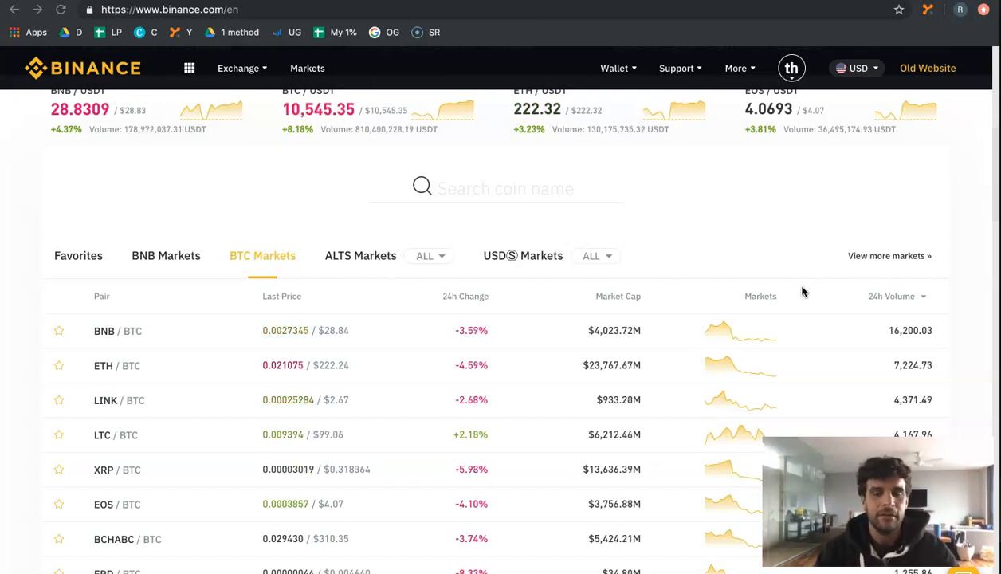
{"action": "mouse_move", "coordinate": [768, 287]}
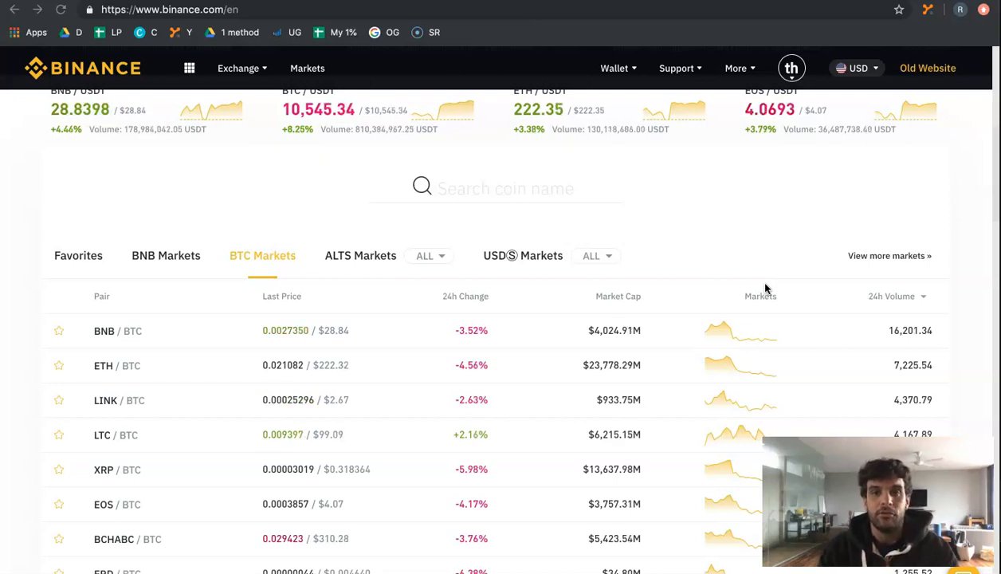
{"action": "scroll", "scroll_direction": "up", "scroll_amount": 3}
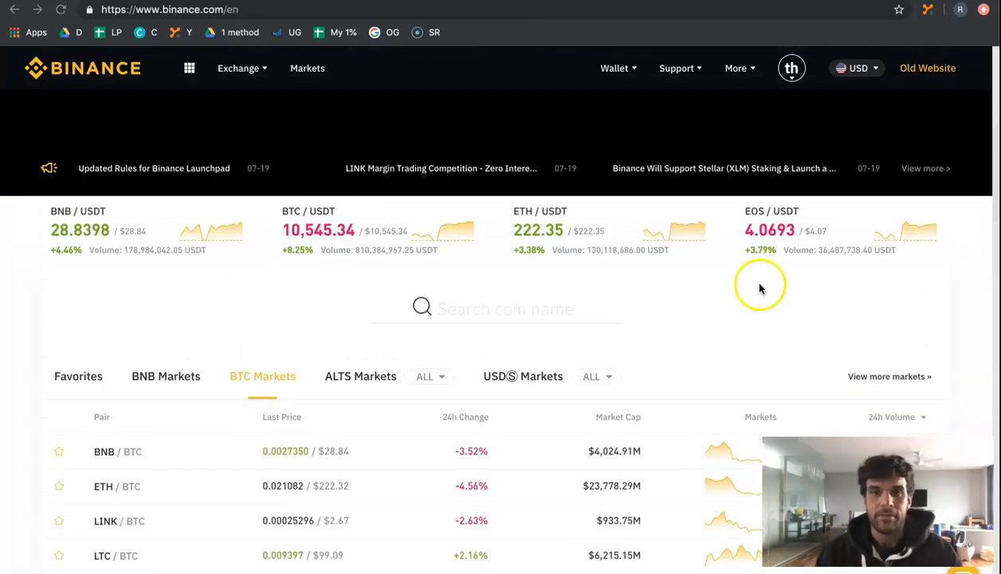
{"action": "scroll", "scroll_direction": "up", "scroll_amount": 3}
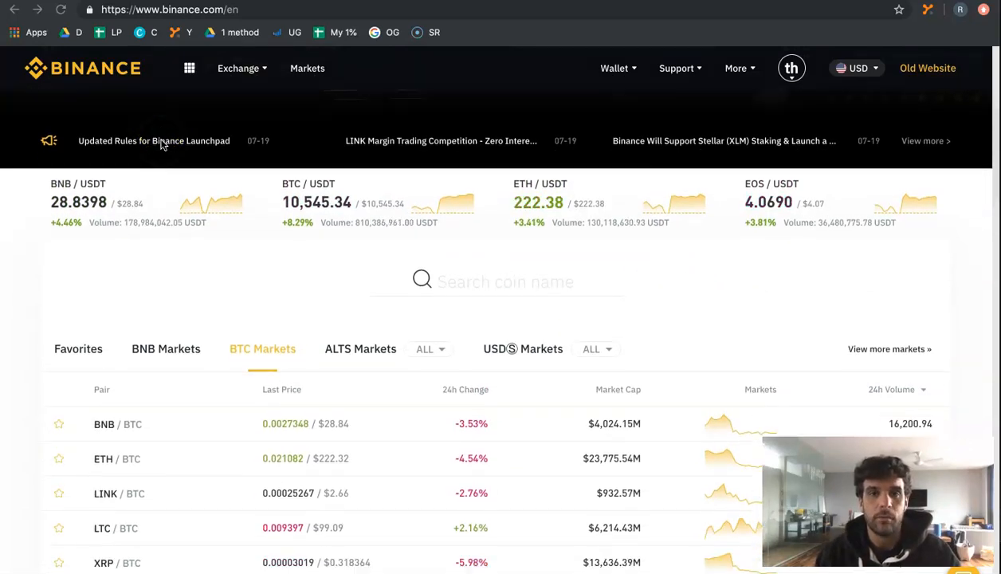
{"action": "scroll", "scroll_direction": "down", "scroll_amount": 3}
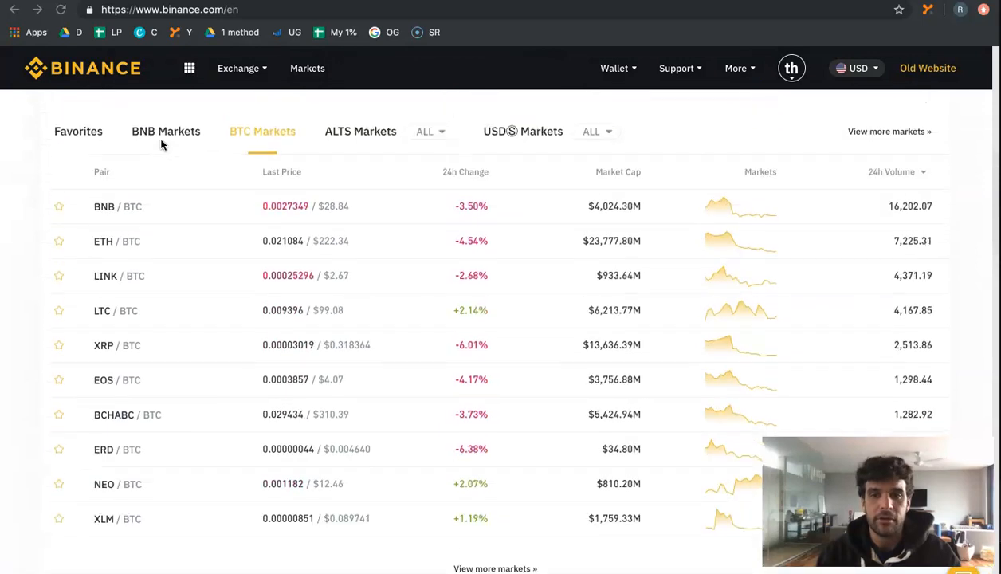
{"action": "scroll", "scroll_direction": "down", "scroll_amount": 3}
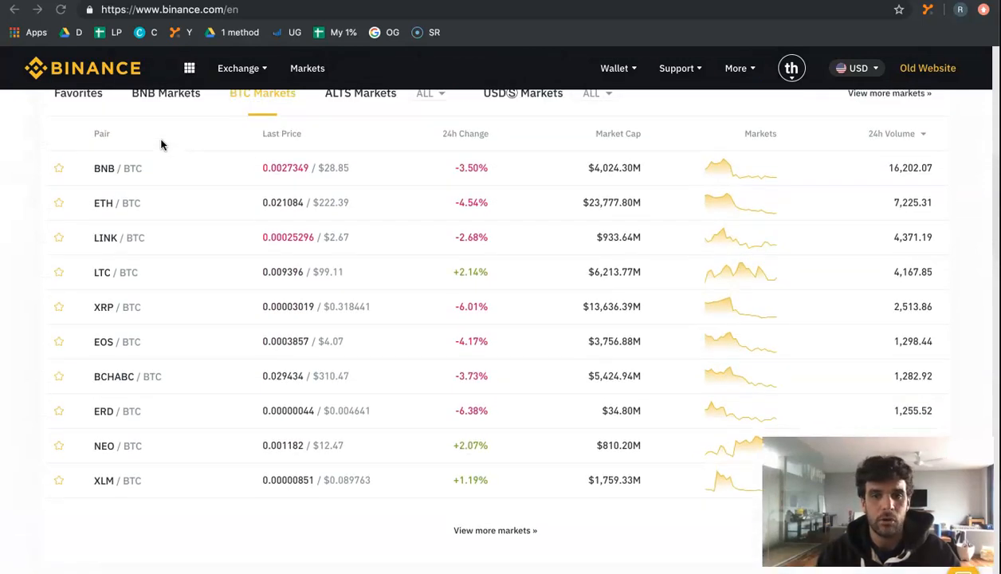
{"action": "scroll", "scroll_direction": "up", "scroll_amount": 3}
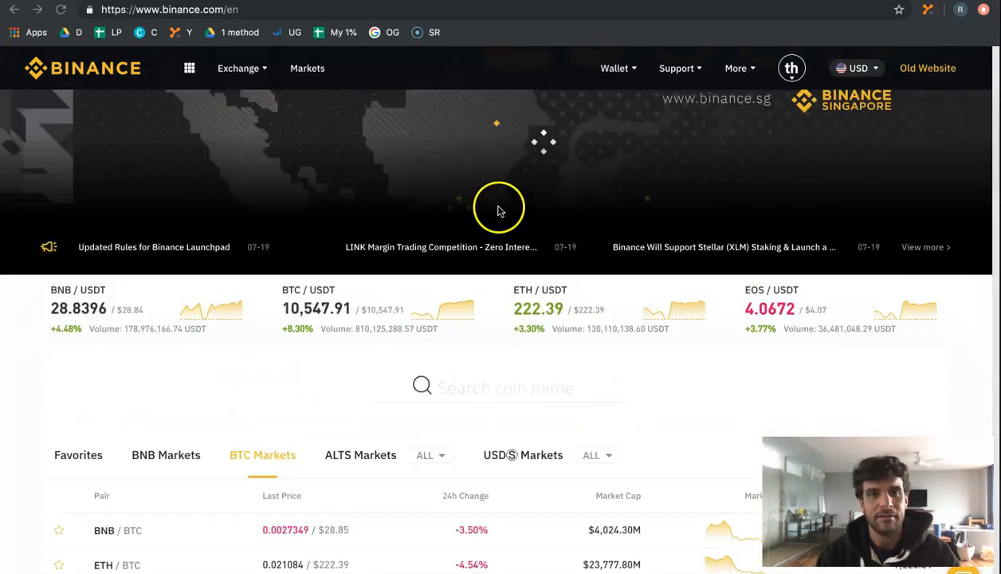
{"action": "scroll", "scroll_direction": "up", "scroll_amount": 3}
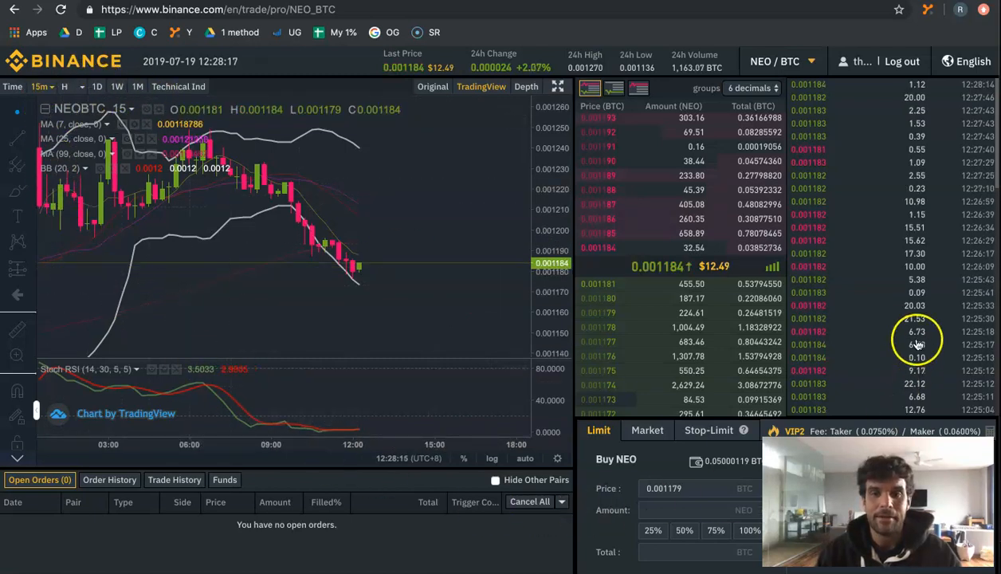
{"action": "mouse_move", "coordinate": [178, 183]}
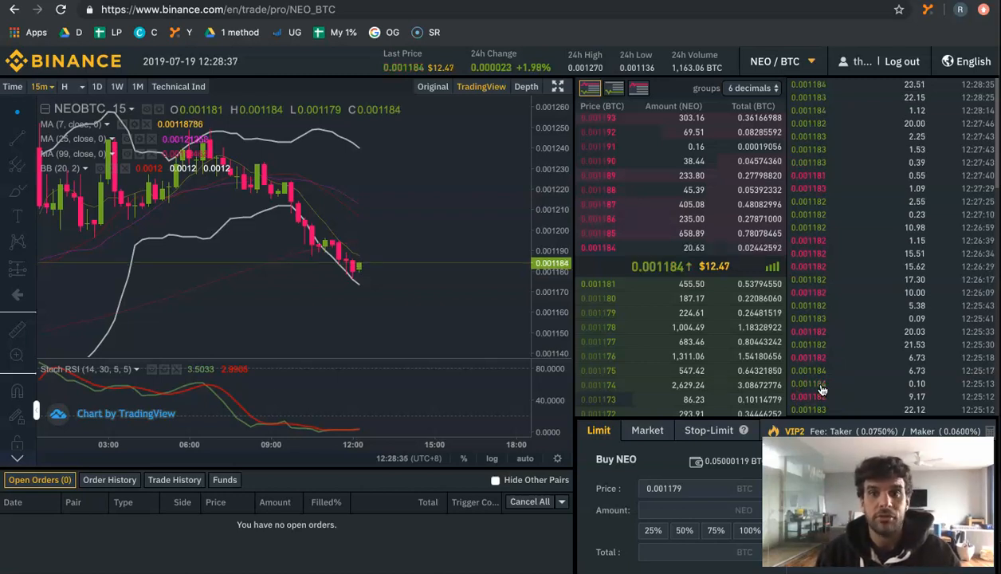
{"action": "mouse_move", "coordinate": [331, 308]}
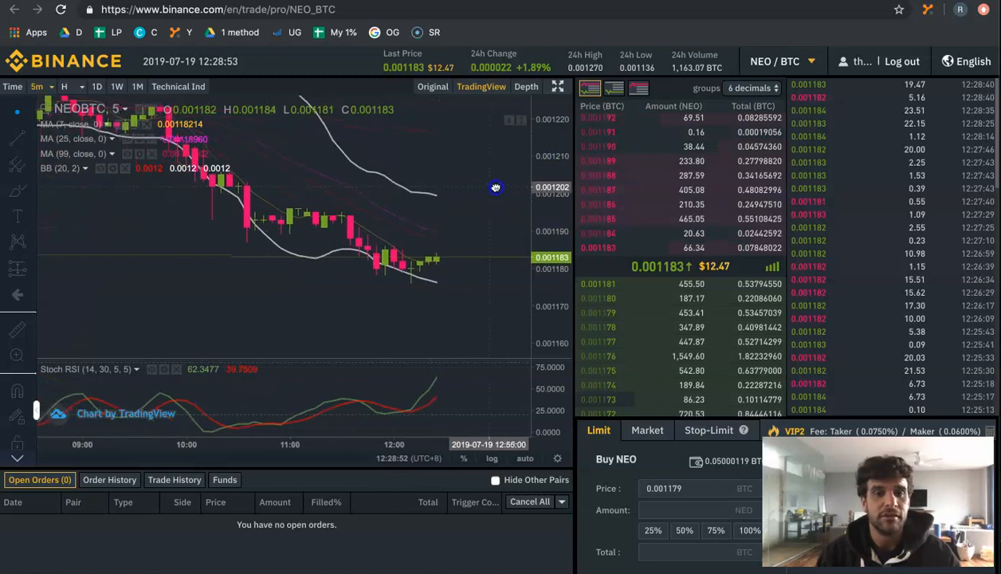
Step: Switch the NEO/BTC candlestick chart from the 15-minute to the 5-minute interval
{"action": "left_click", "coordinate": [64, 86]}
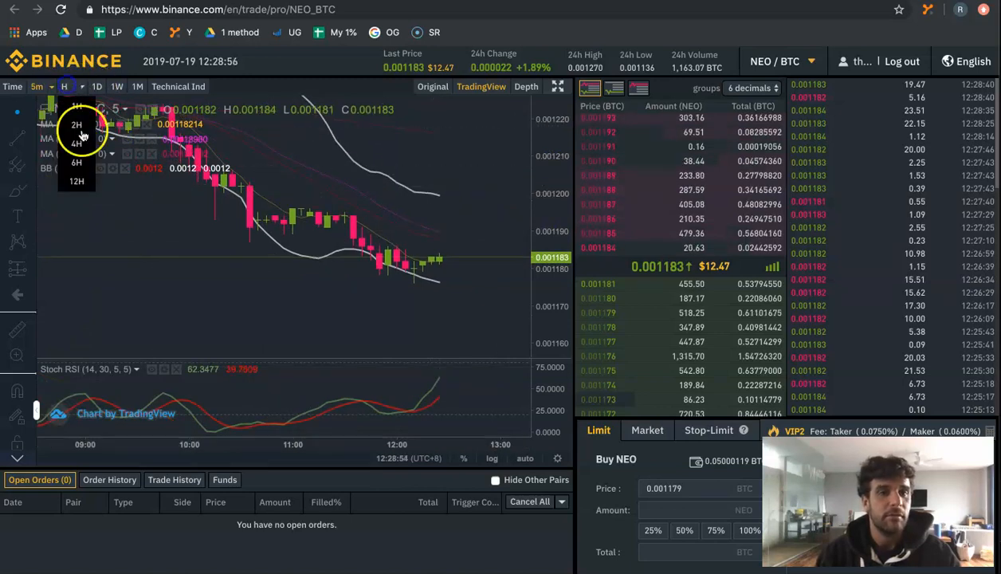
{"action": "left_click", "coordinate": [76, 163]}
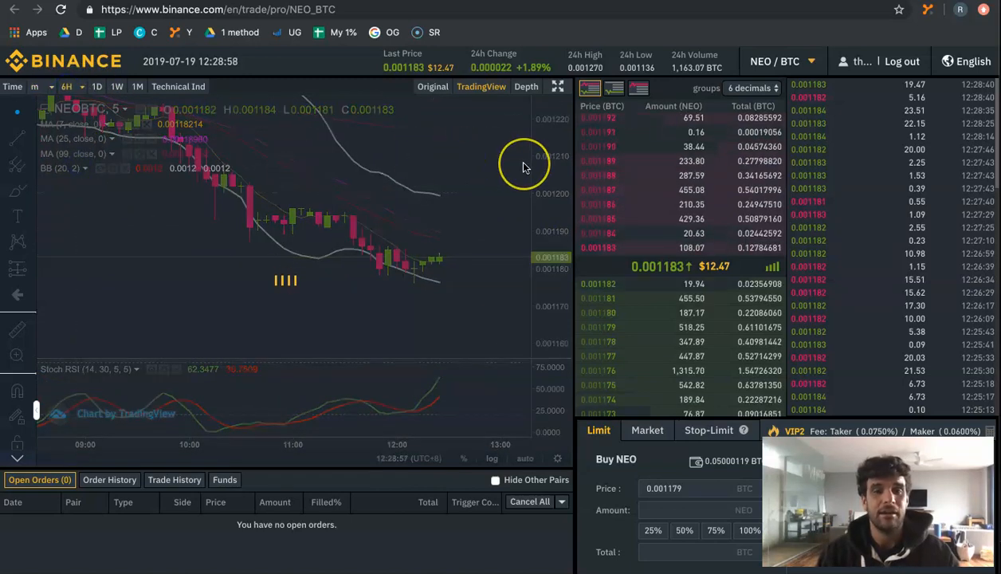